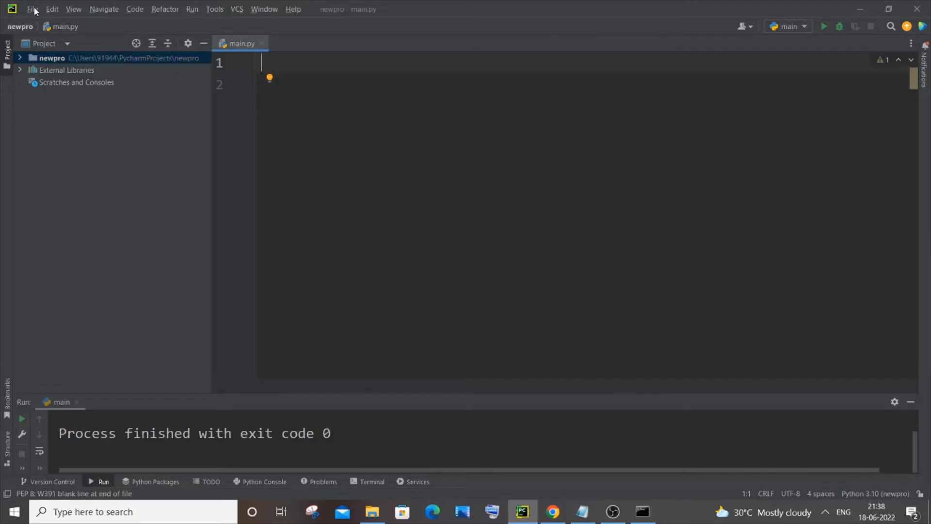
- In the project's Python Interpreter settings, find opencv-python in the installable packages and show its details
click(32, 9)
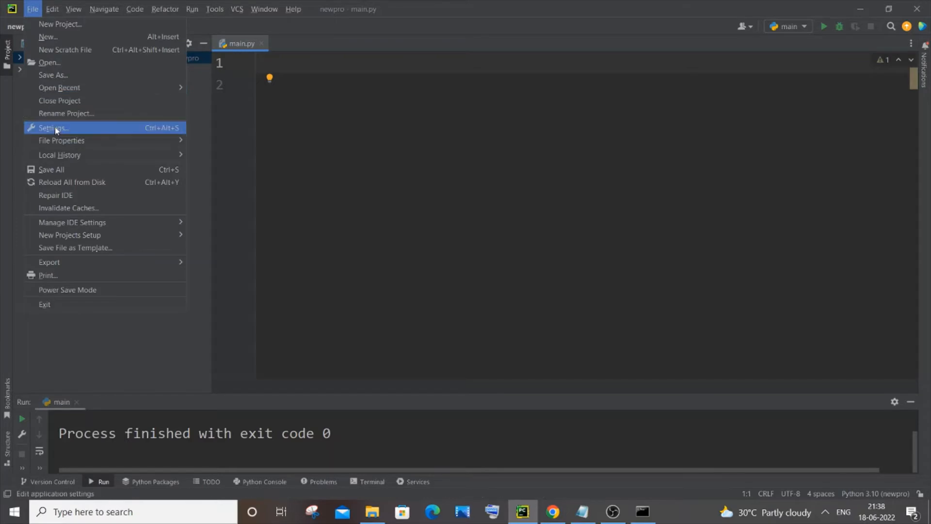
click(52, 128)
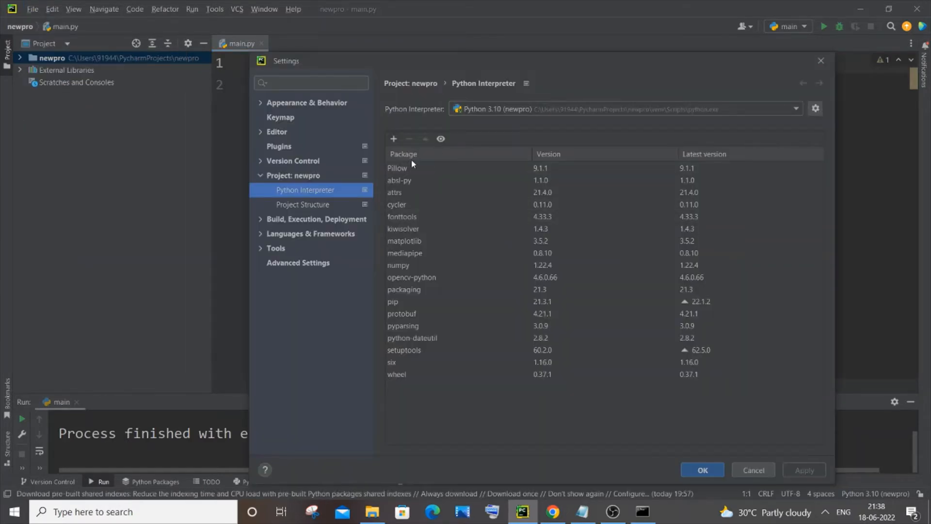
mouse_move(393, 139)
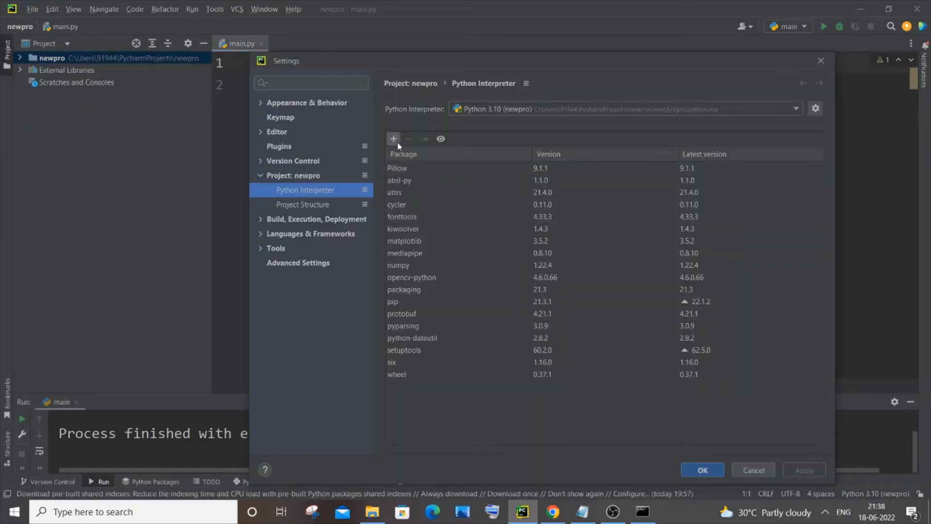
click(393, 139)
text(opencv-)
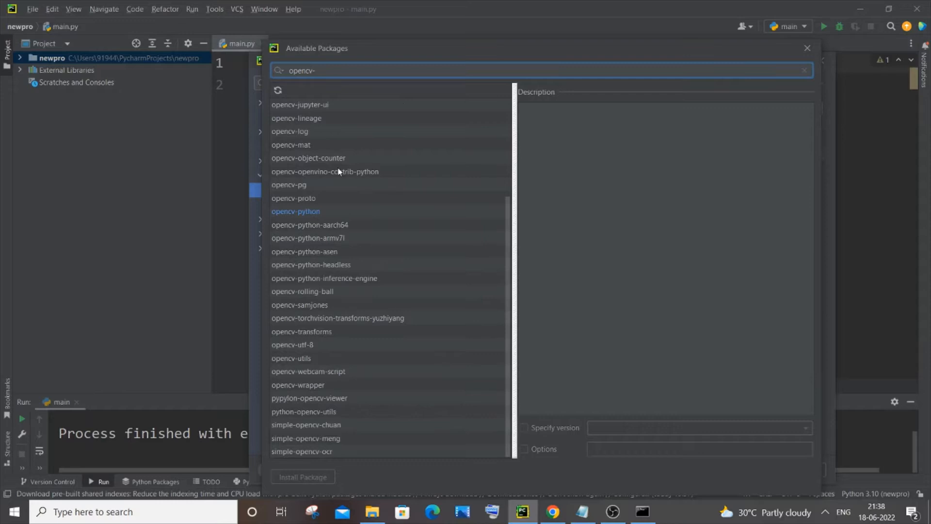
click(295, 210)
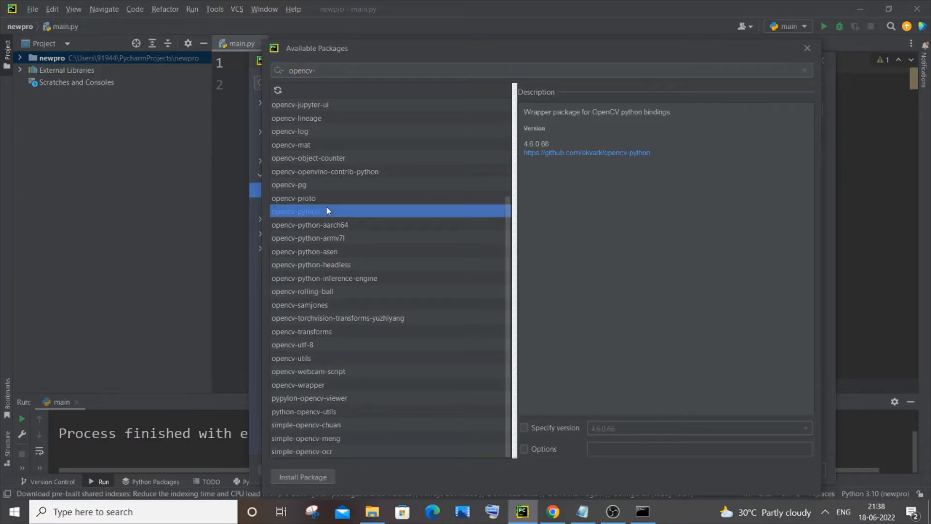
mouse_move(330, 484)
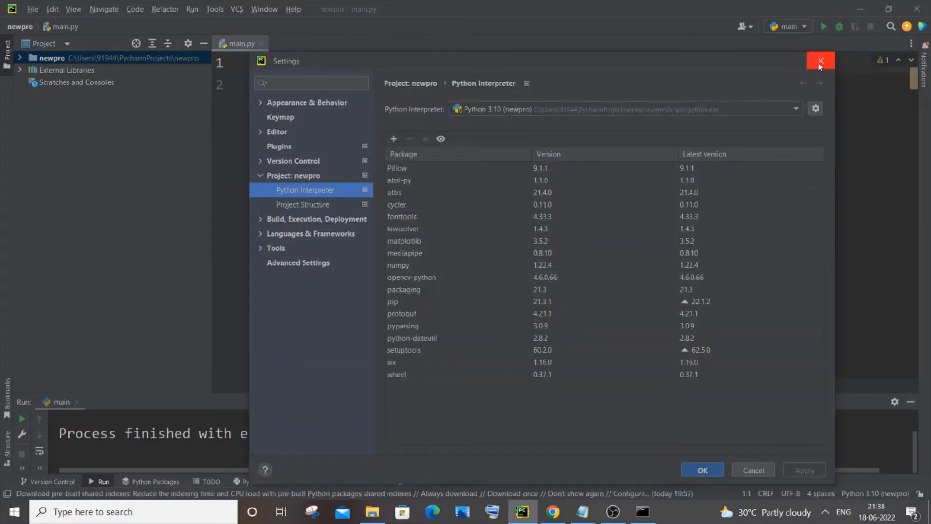
- Leave the settings and write 'import cv2' as line 1 of main.py, then start line 2
click(820, 61)
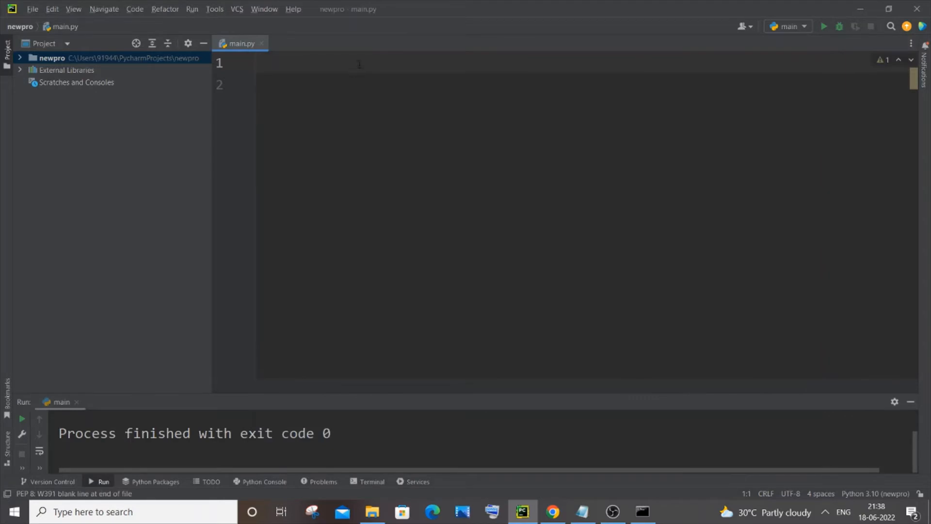
click(359, 64)
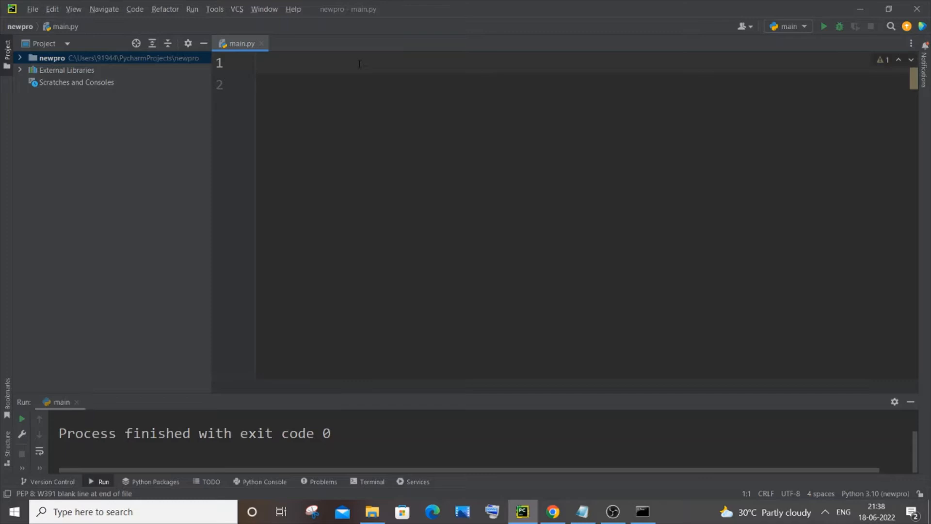
text(i)
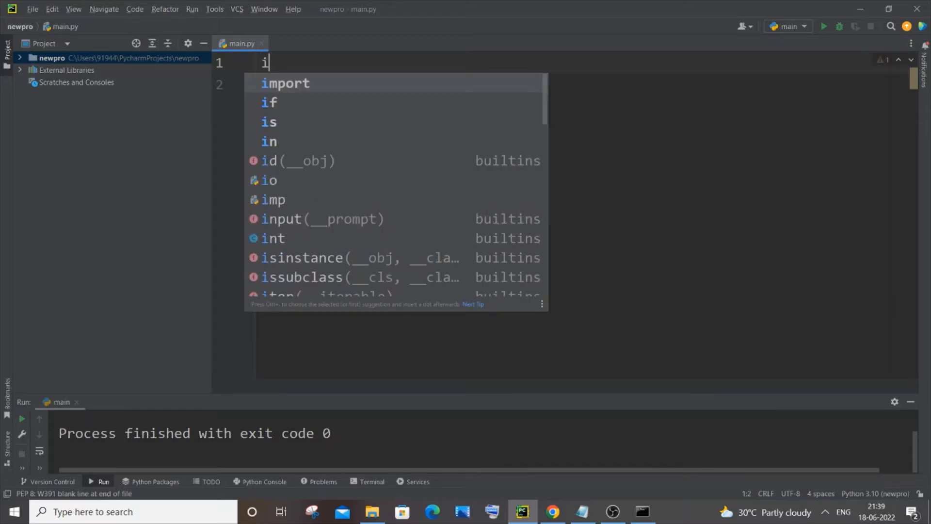
text(mport cv2)
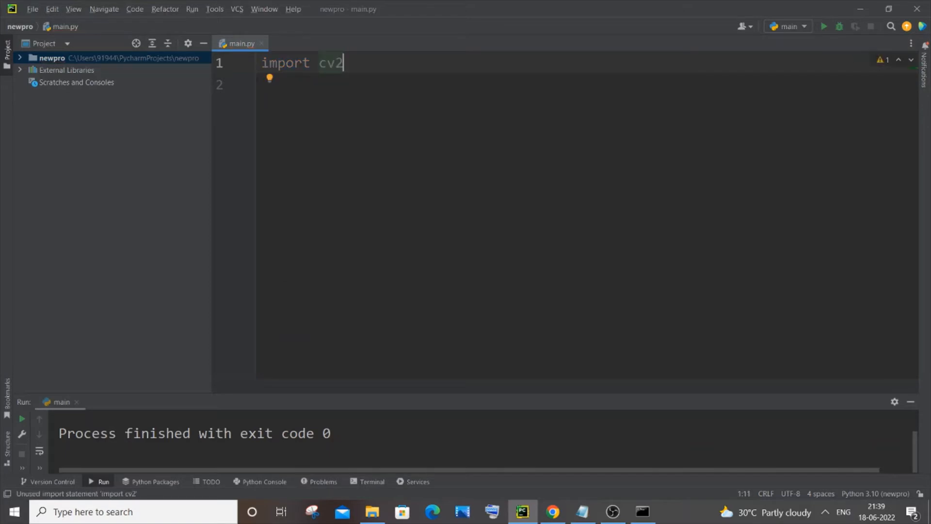
key(enter)
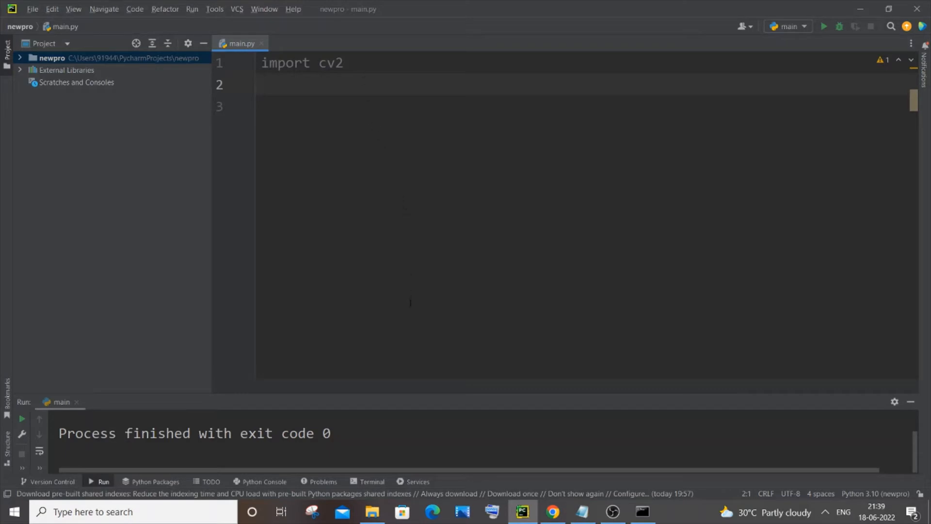
- Check in File Explorer that the lion JPG sits beside main.py in newpro, then return to PyCharm
click(372, 512)
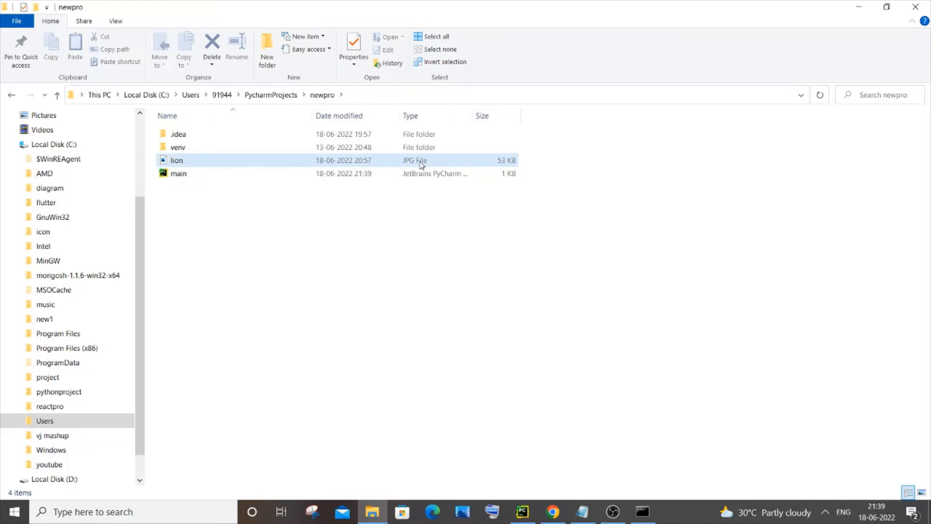
click(179, 173)
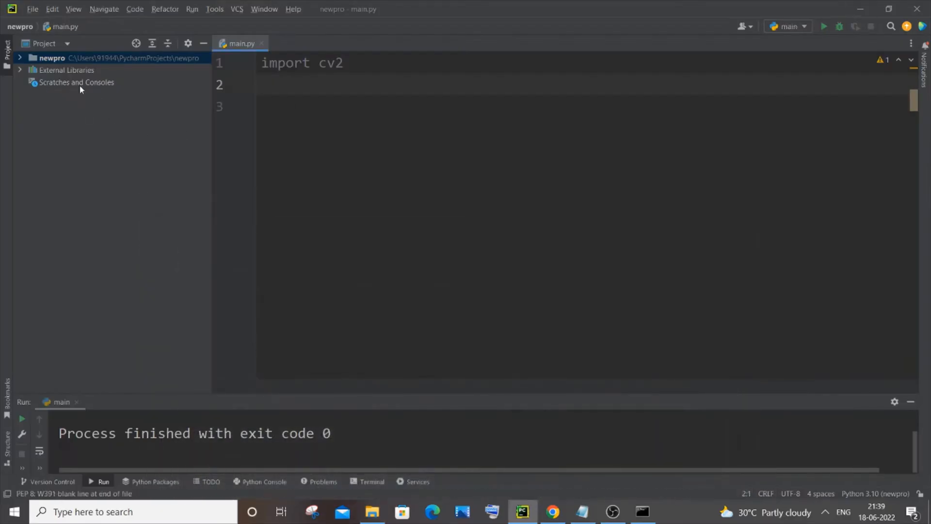
- Expand the newpro project files and write line 2 as img=cv2.imread('lion.jpg')
click(19, 57)
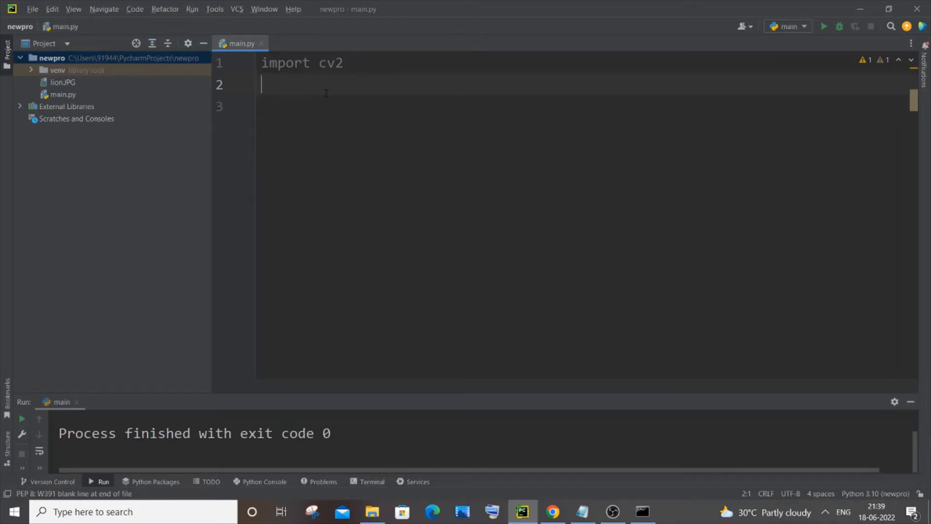
text(img)
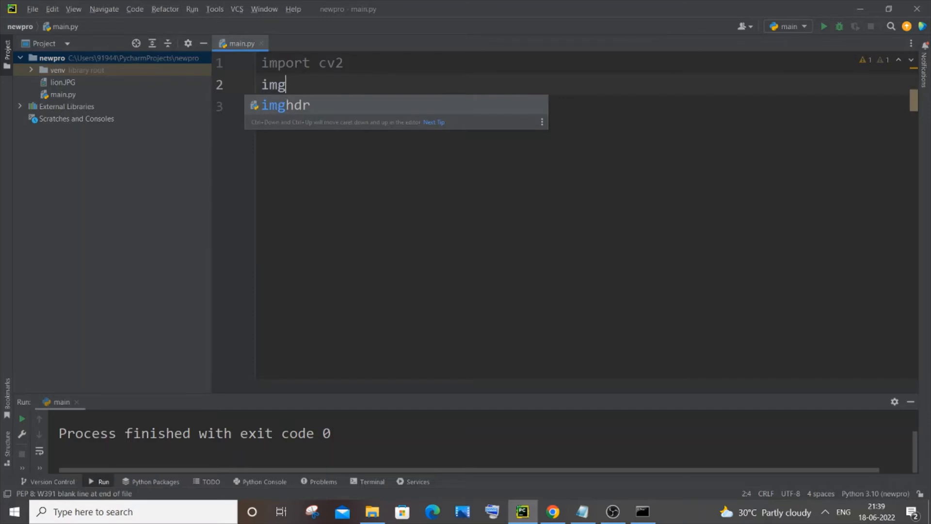
text(=cv)
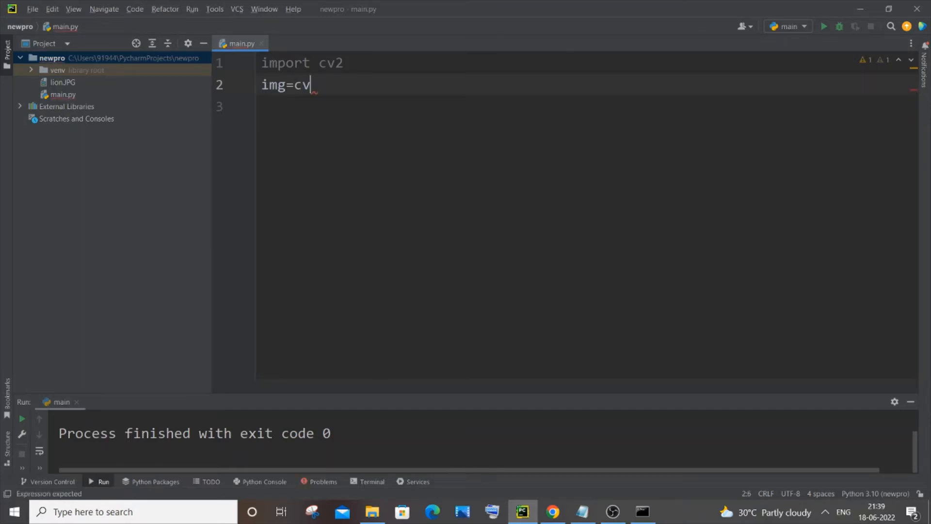
text(2.)
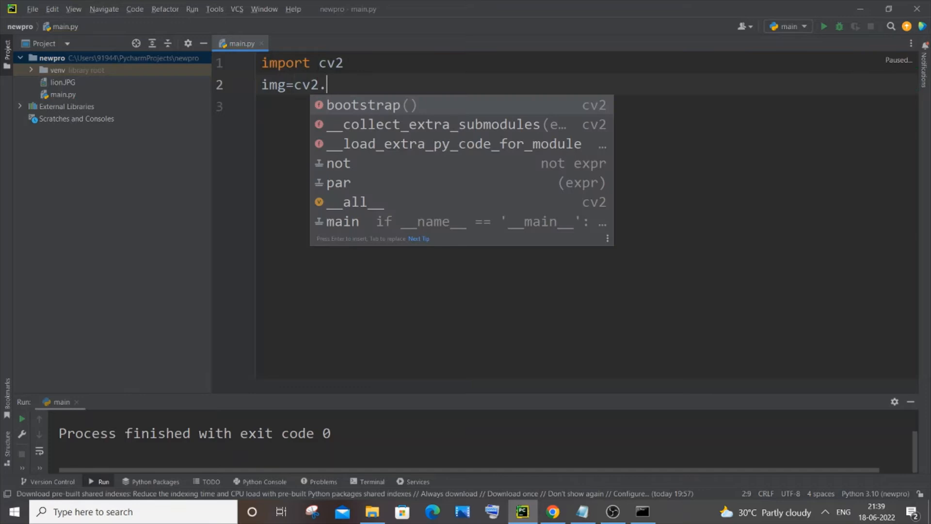
text(imread)
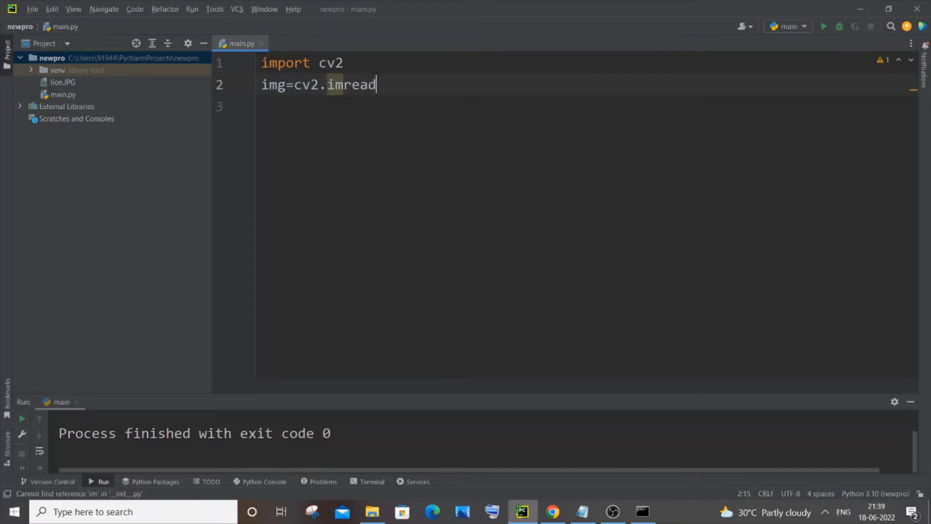
text(())
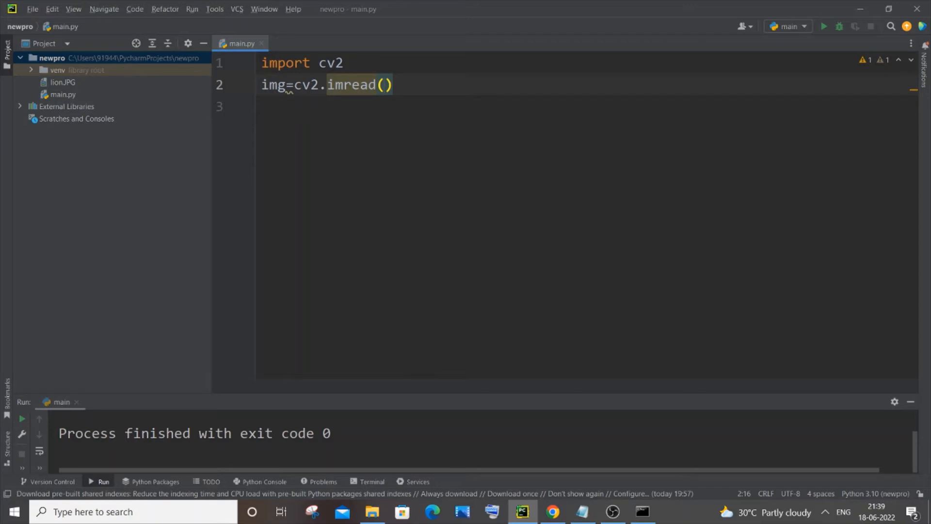
text(')
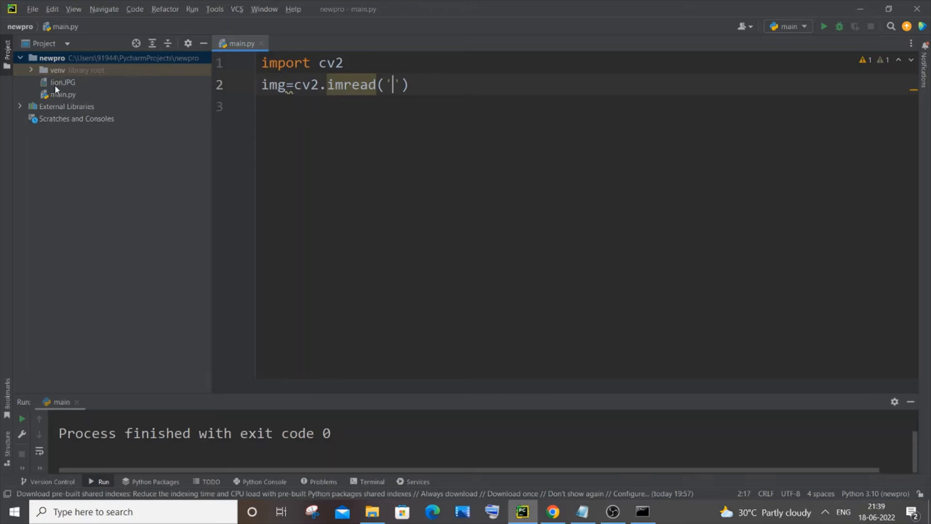
mouse_move(59, 95)
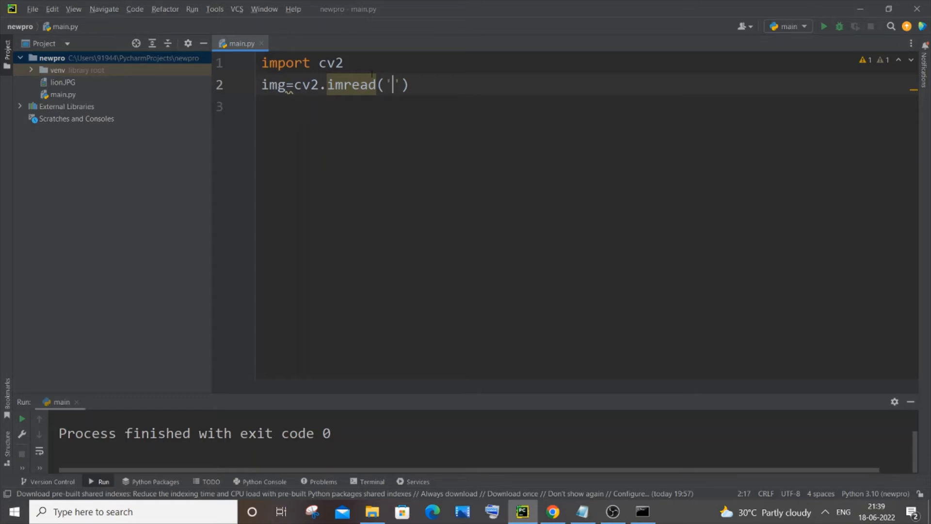
text(lion.j)
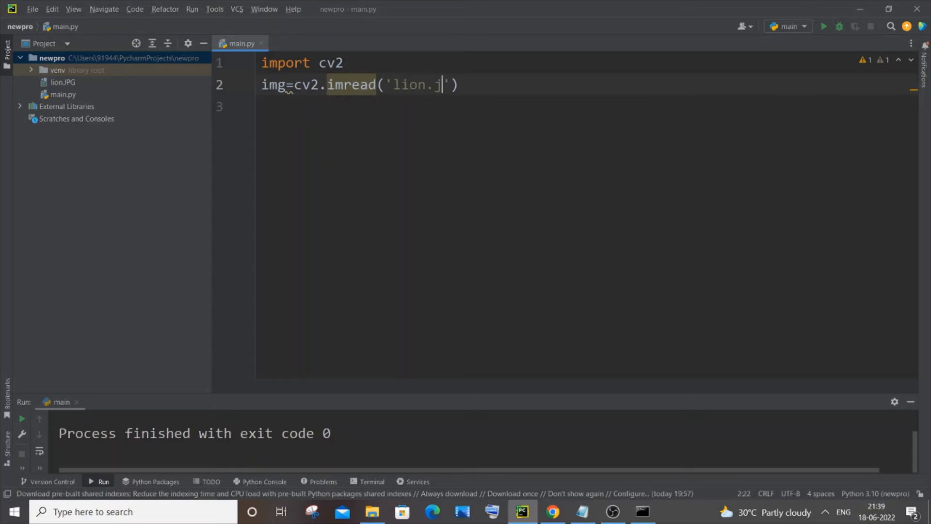
text(pg)
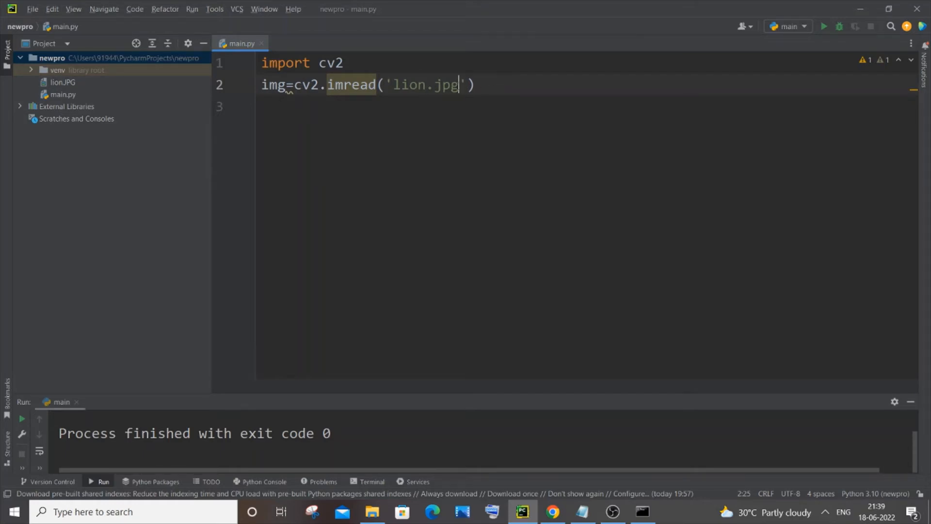
- Switch to File Explorer to have the newpro folder path available
click(373, 511)
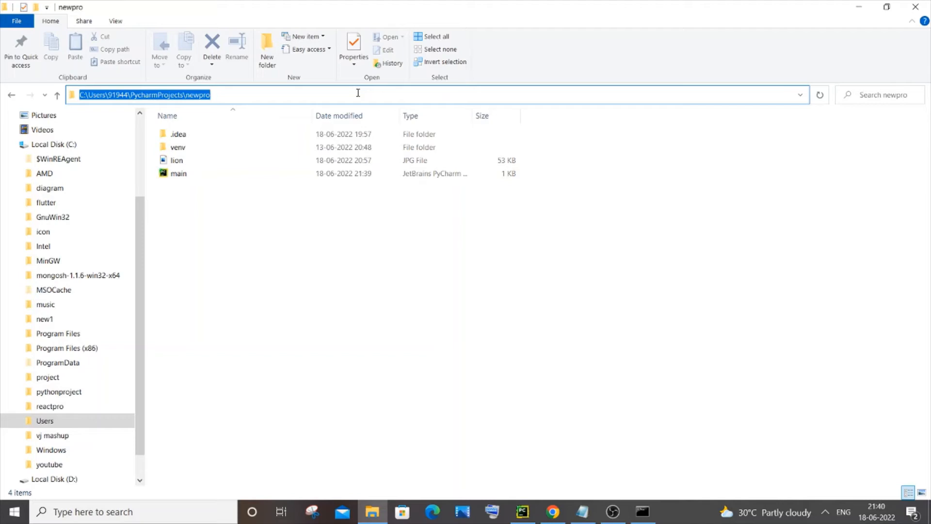
mouse_move(318, 96)
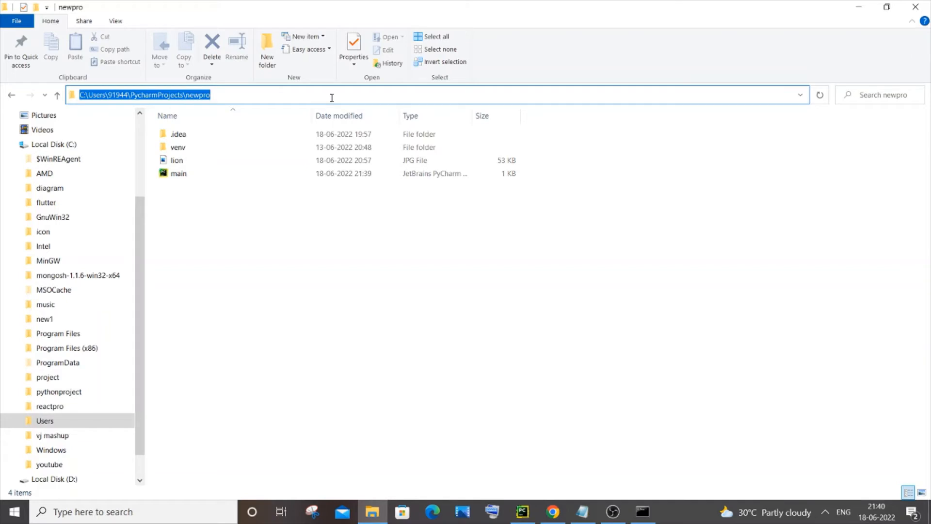
mouse_move(685, 82)
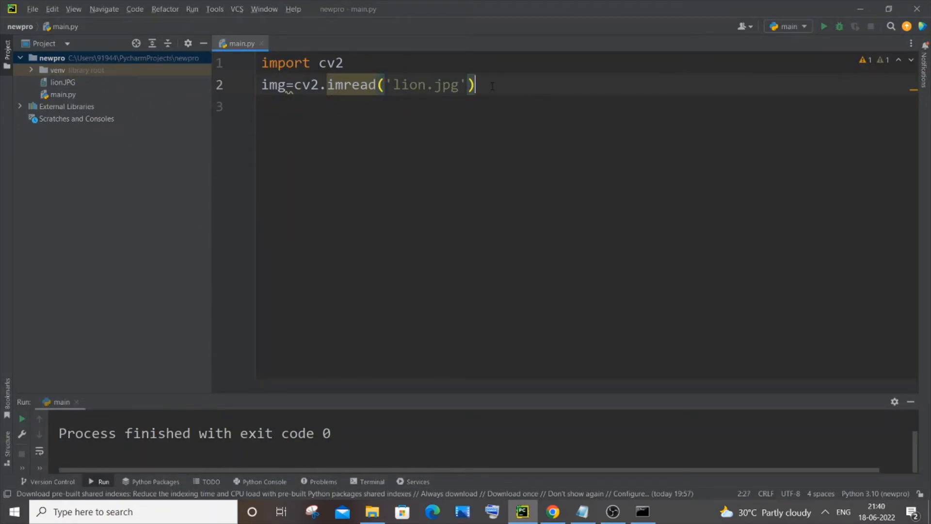
- Write line 3 as cv2.imshow("LION IMAGE",img)
text(cv)
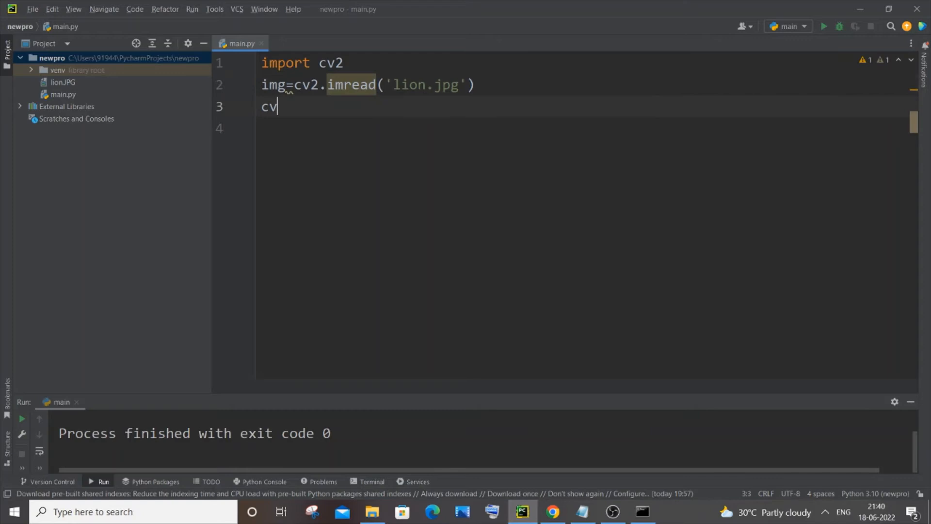
text(2.imshow)
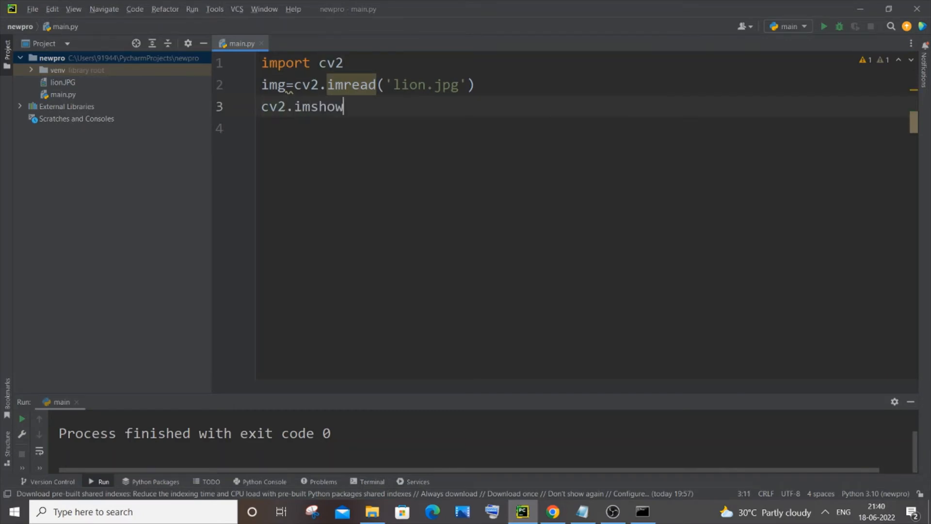
text(())
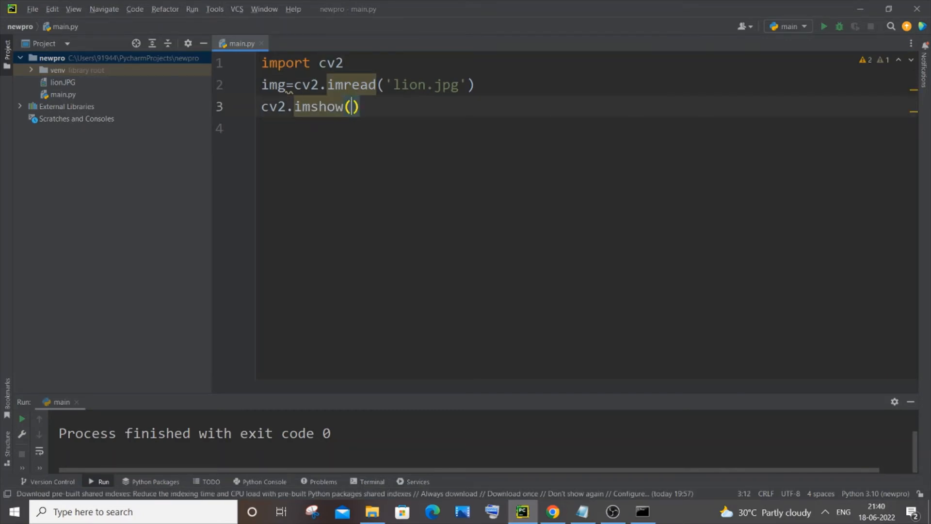
text(")
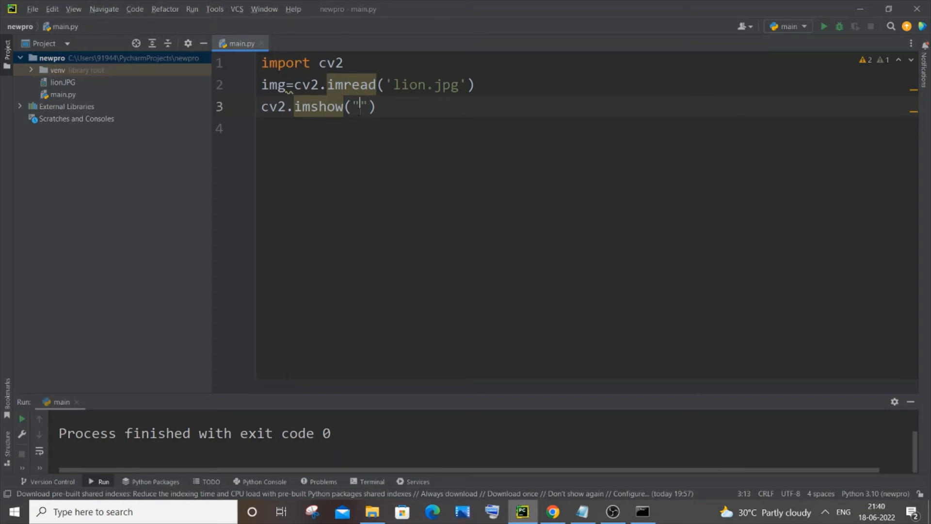
text(LION)
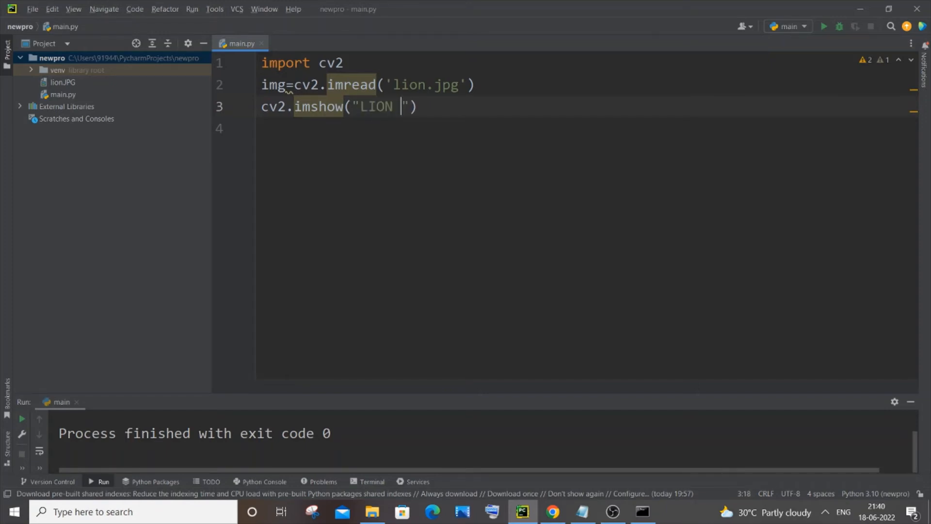
text(IMAGE)
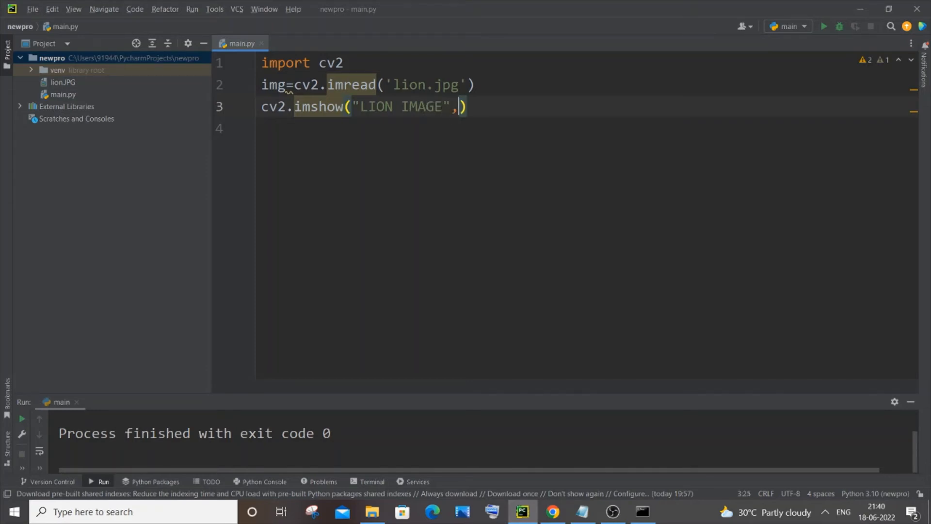
text(i)
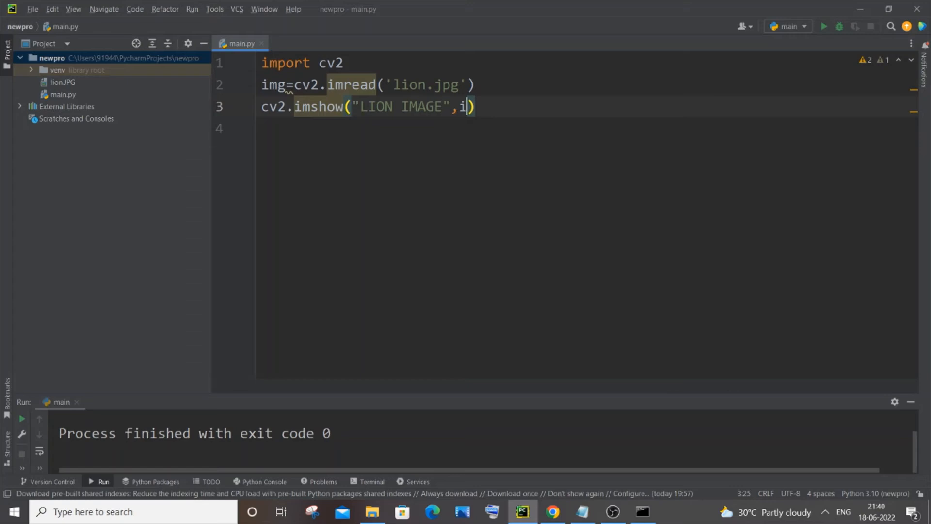
text(mg)
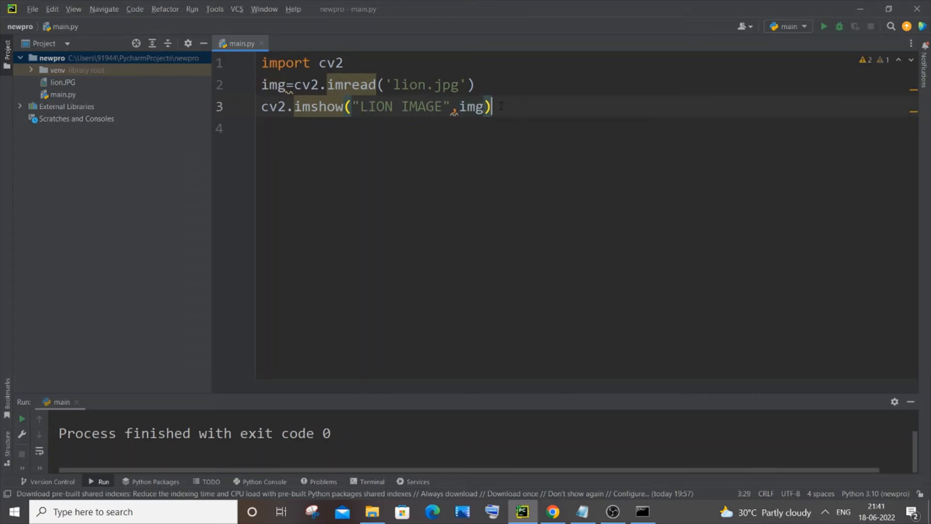
mouse_move(536, 108)
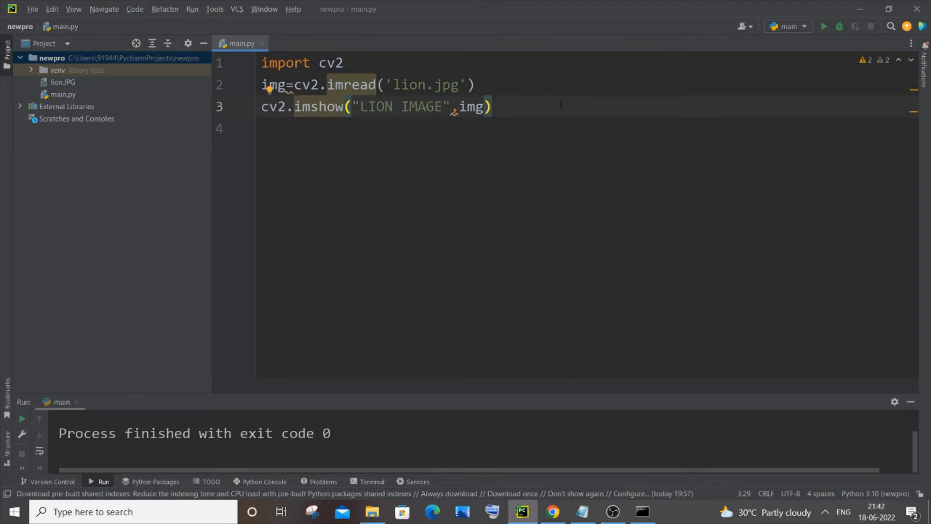
- Write line 4 as cv2.waitKey(0) and start line 5
text(cv2)
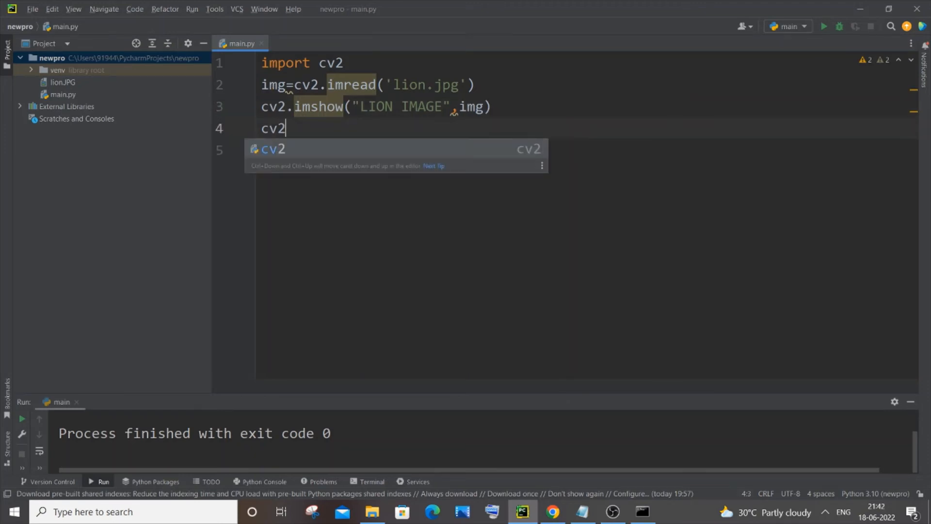
text(.wa)
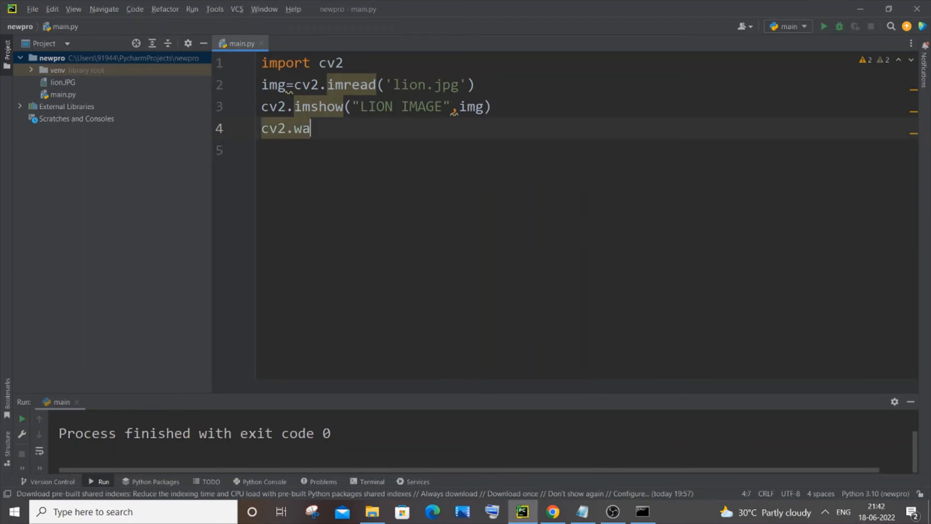
text(itK)
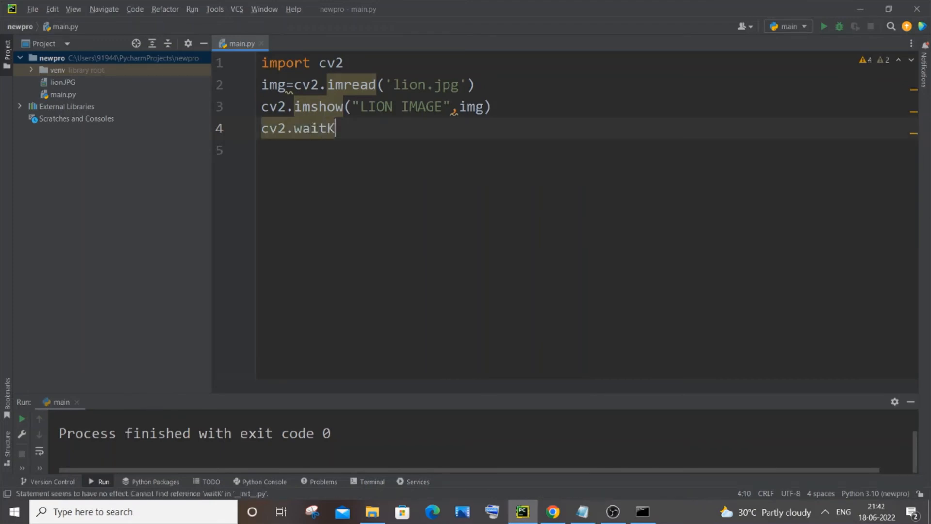
text(ey())
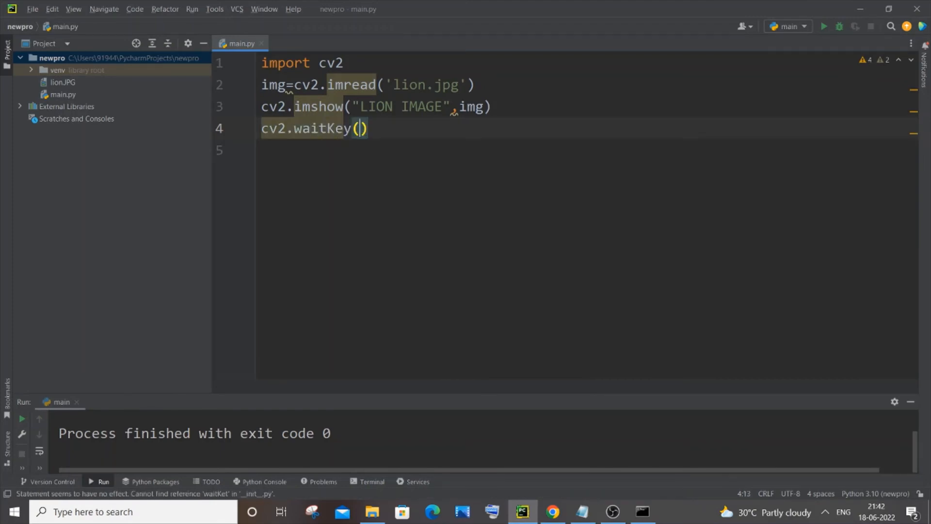
text(0)
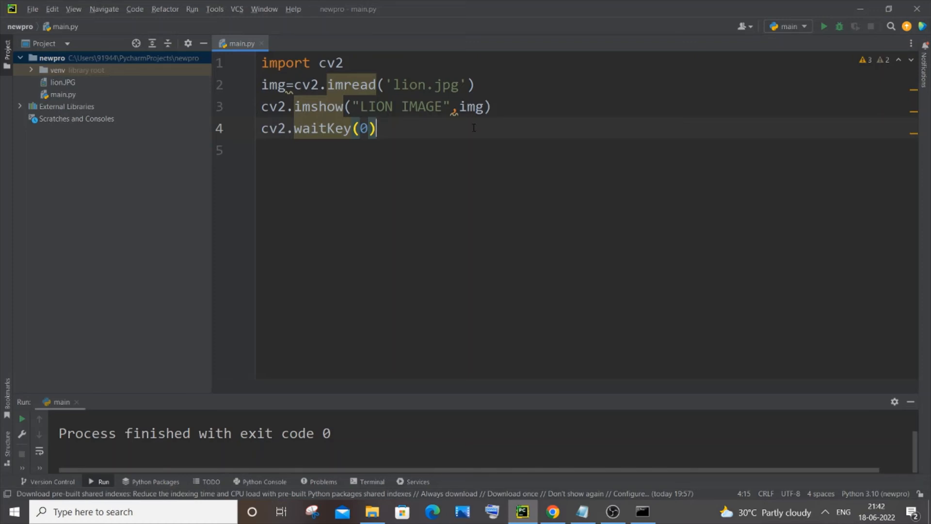
key(enter)
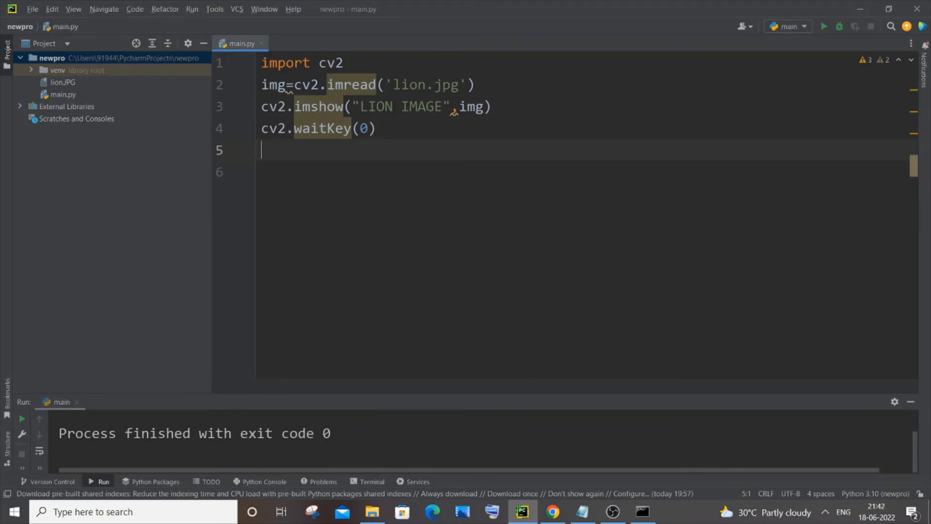
- Write line 5 as cv2.destroyAllWindows()
text(cv2)
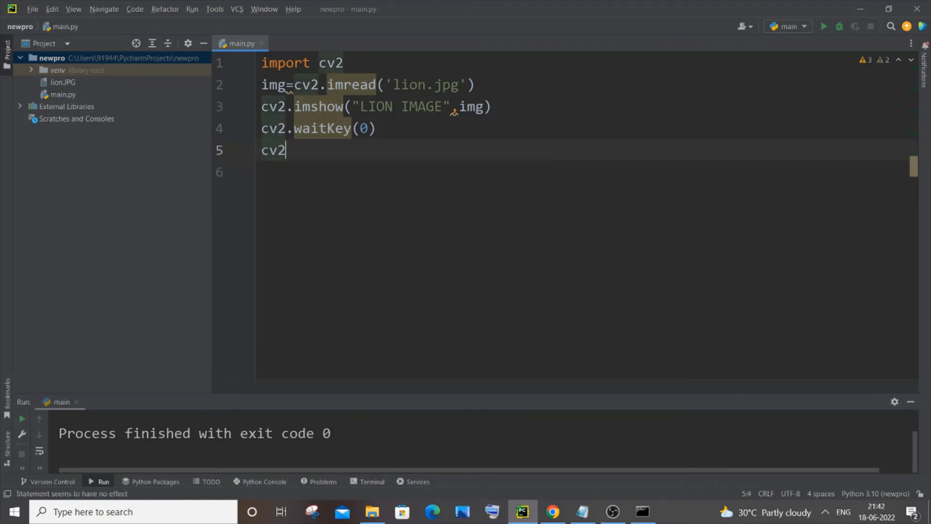
text(.destr)
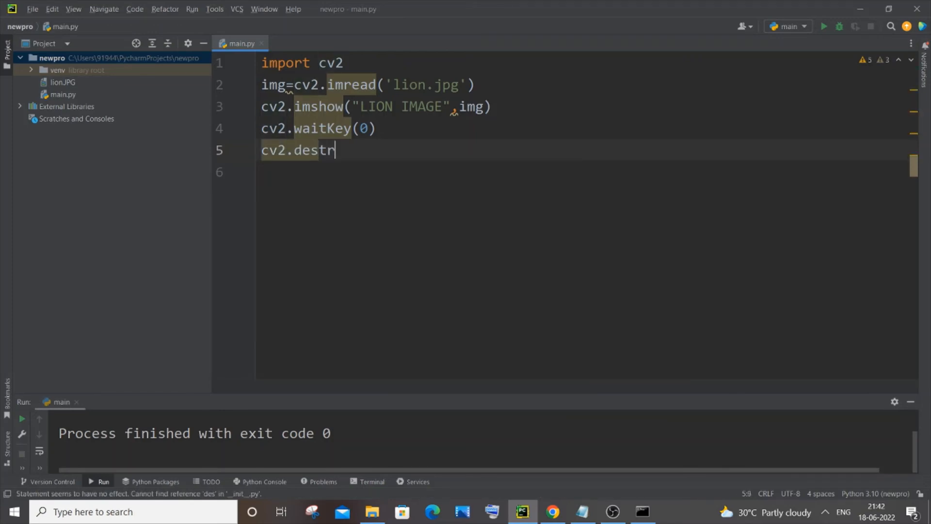
text(oyA)
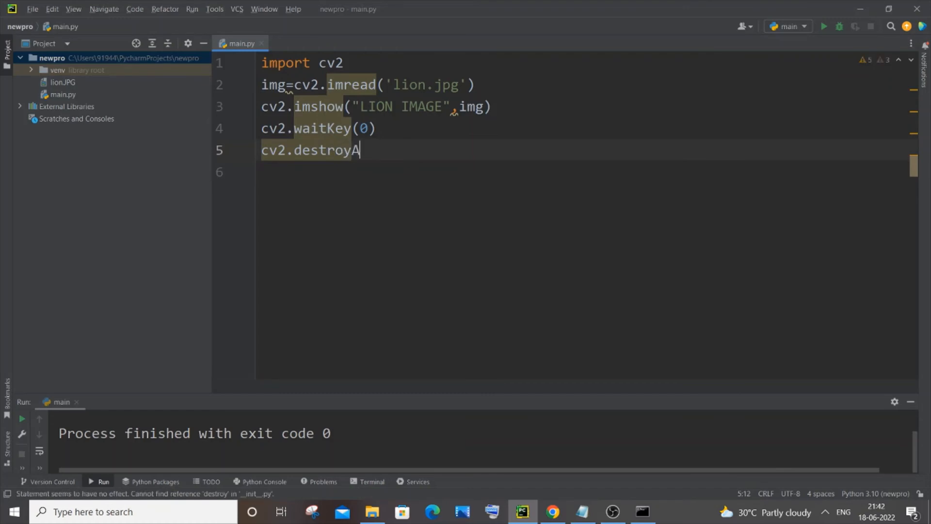
text(llWindows()
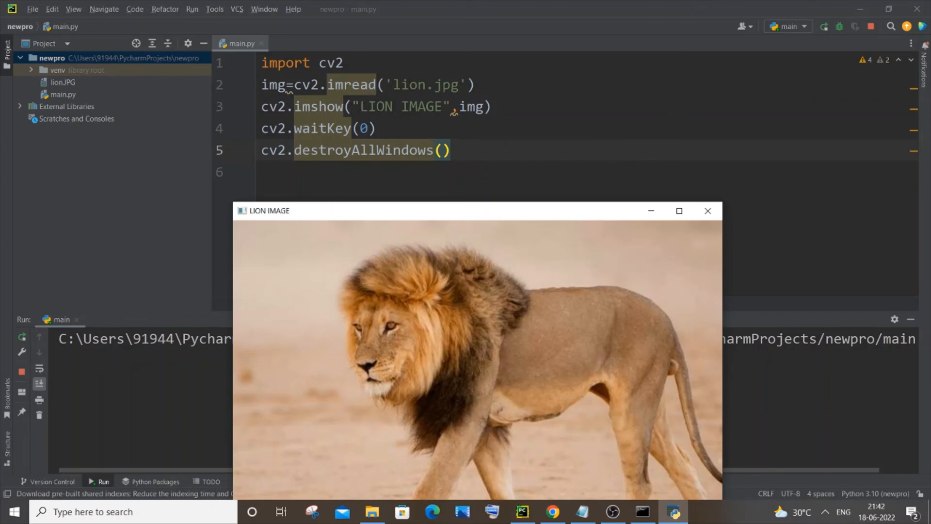
mouse_move(324, 223)
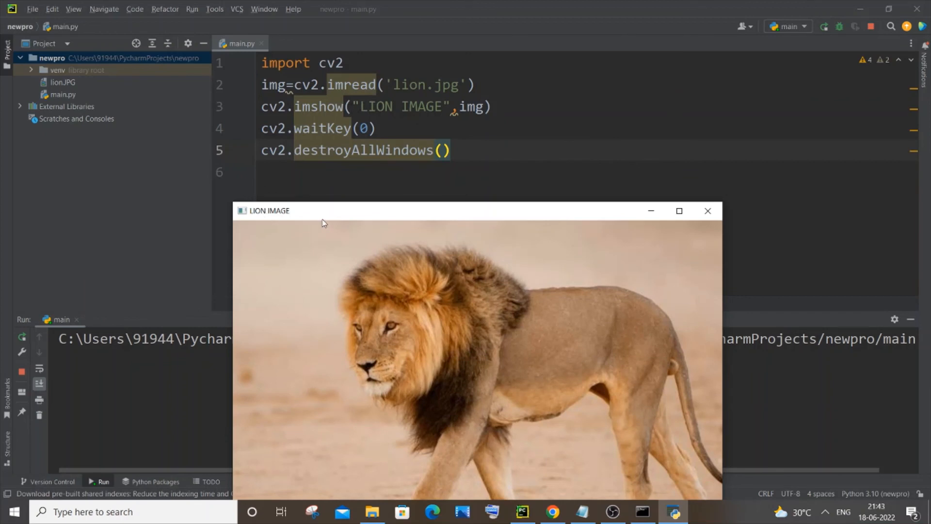
- Reposition the LION IMAGE window showing the lion photo up and to the right over the editor
drag(324, 210, 344, 155)
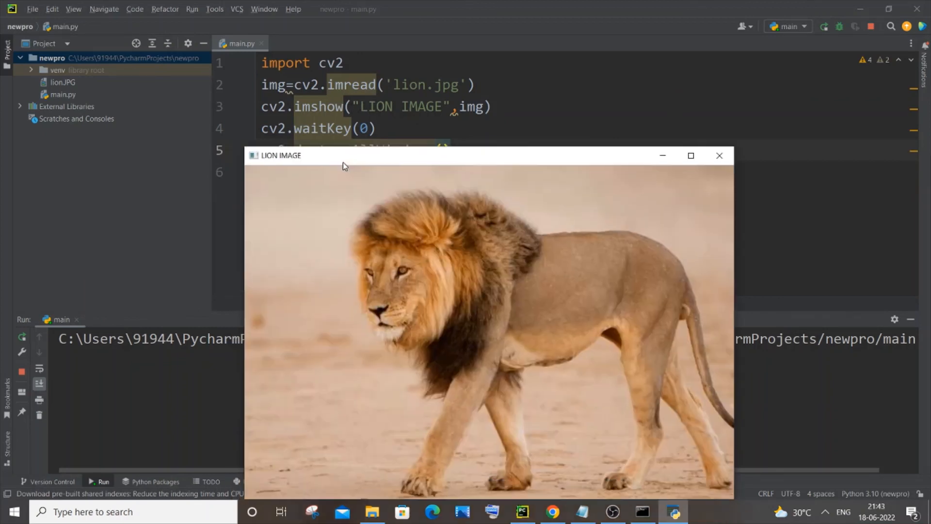
drag(341, 155, 432, 91)
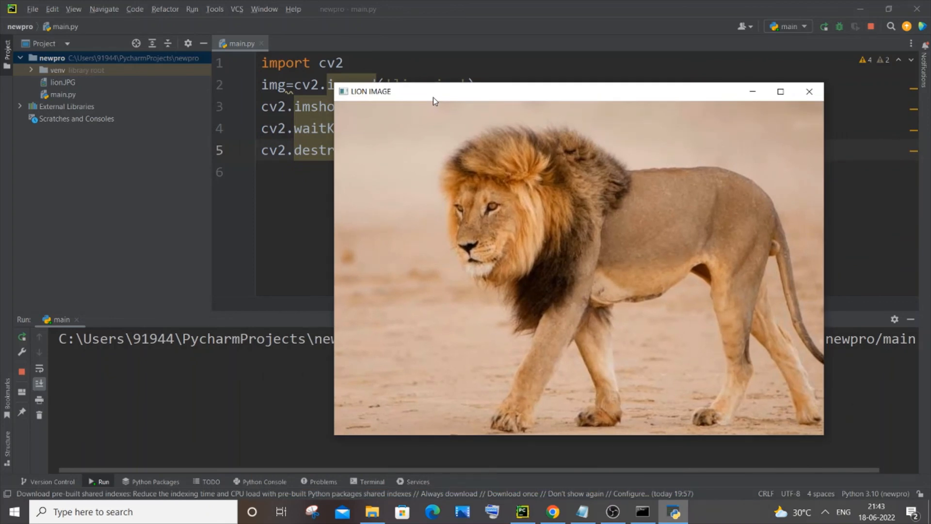
mouse_move(313, 23)
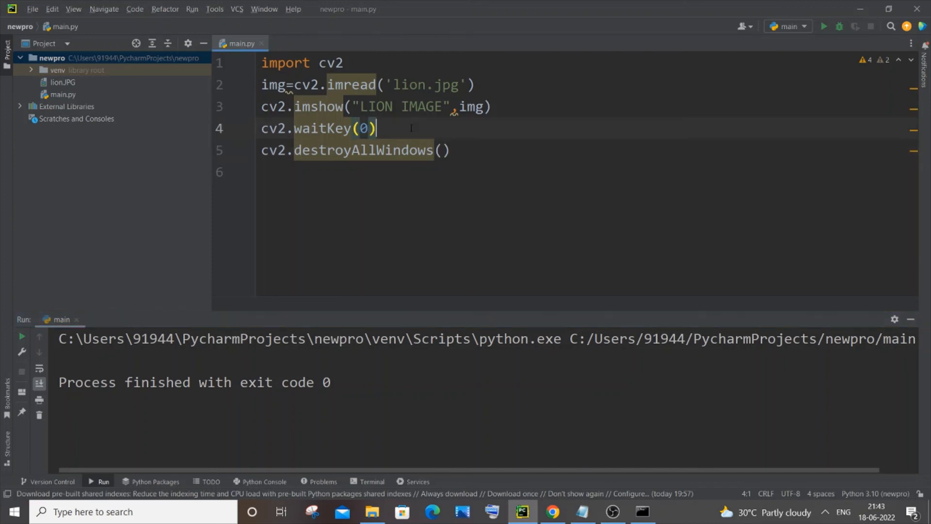
- Select the waitKey and destroyAllWindows lines after the run finishes with exit code 0
drag(260, 128, 450, 151)
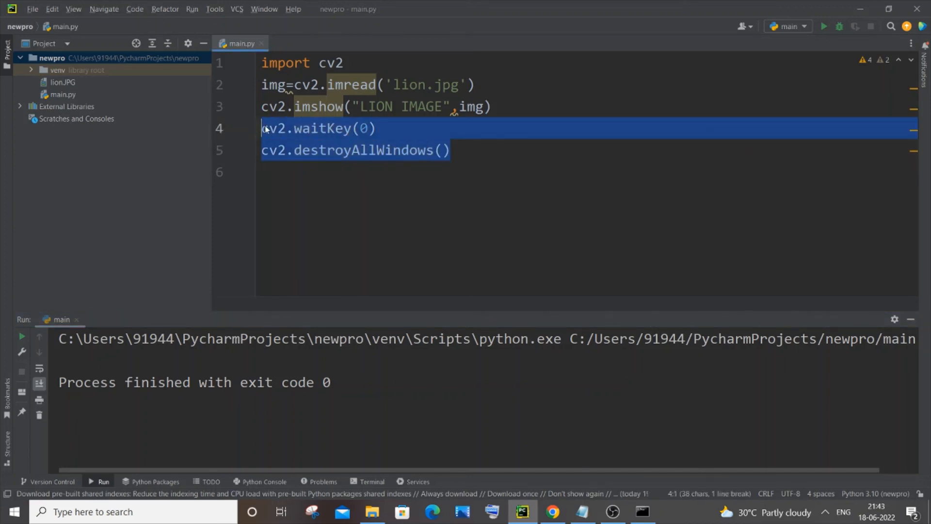